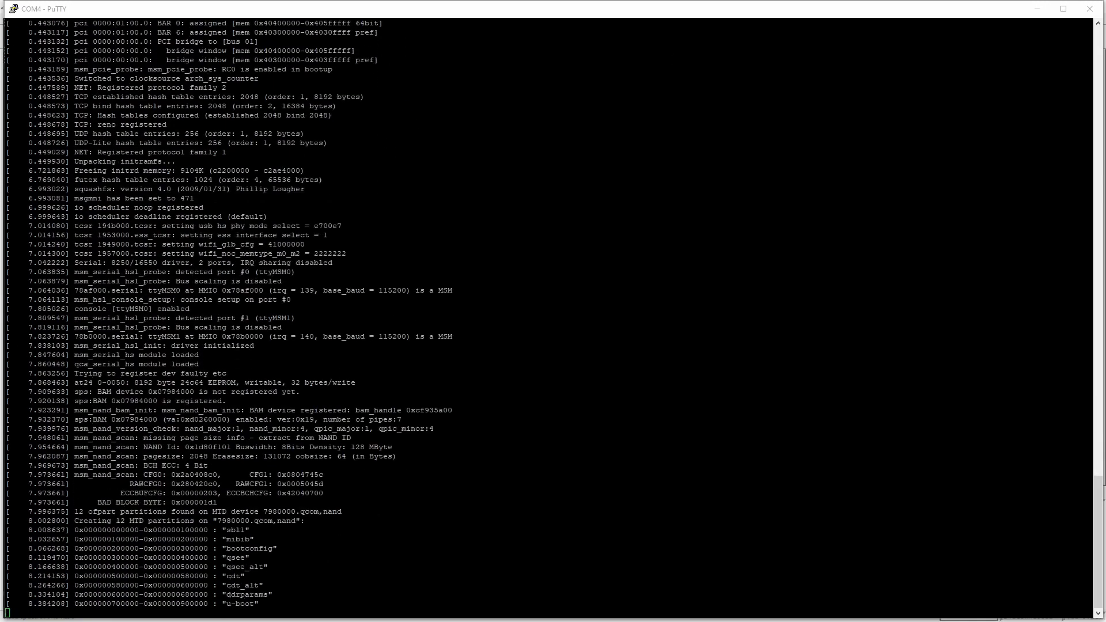
Step: Scroll down through the u-Link NT window
scroll(down, 3)
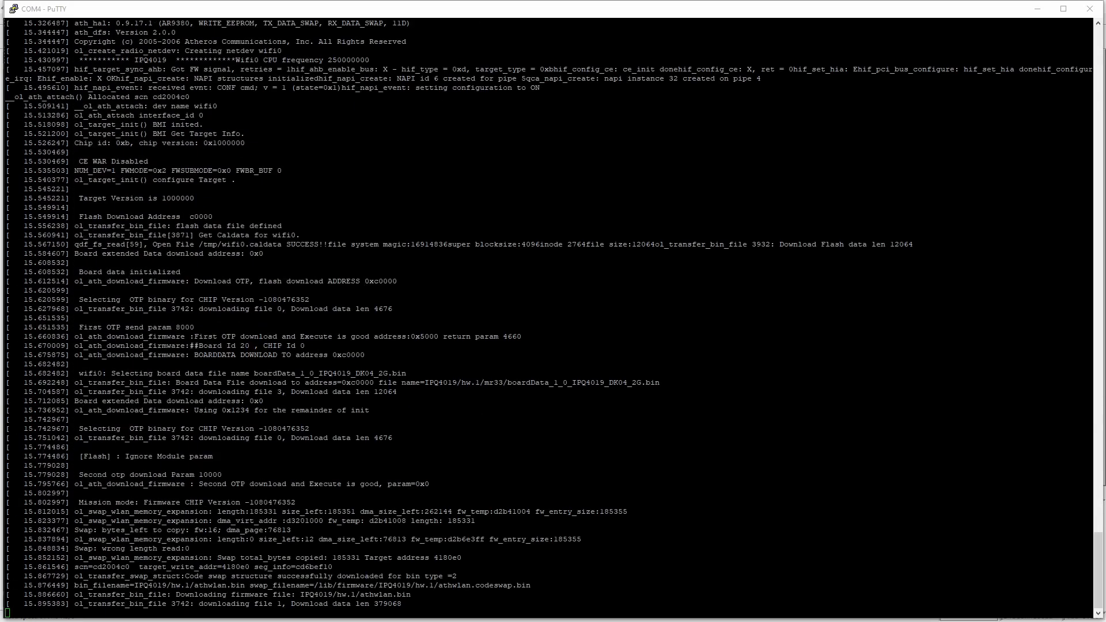
scroll(down, 3)
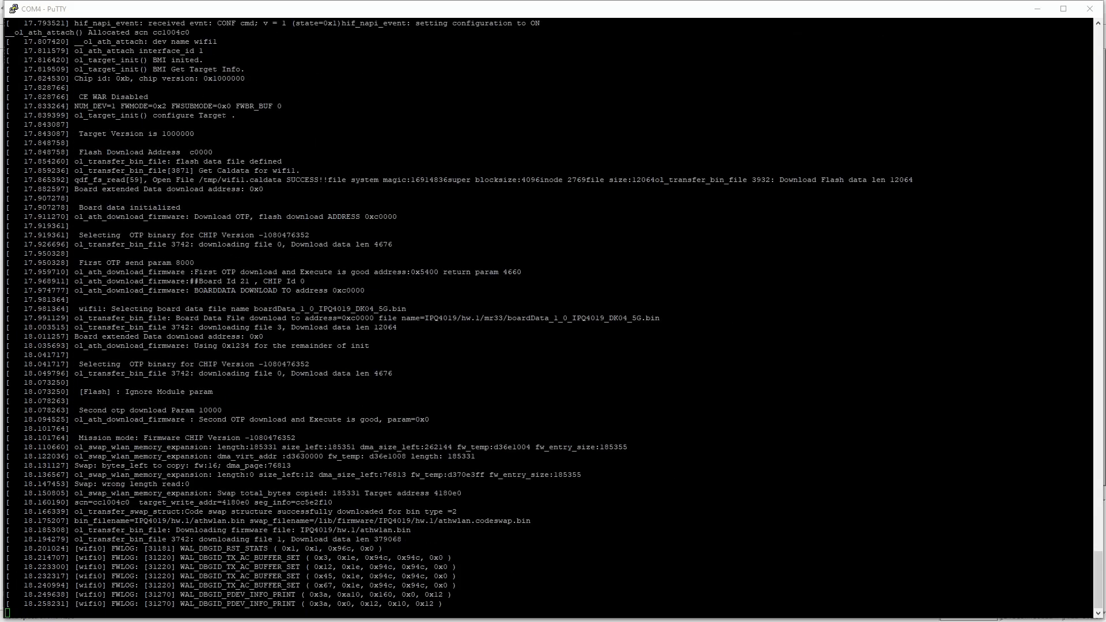
scroll(down, 3)
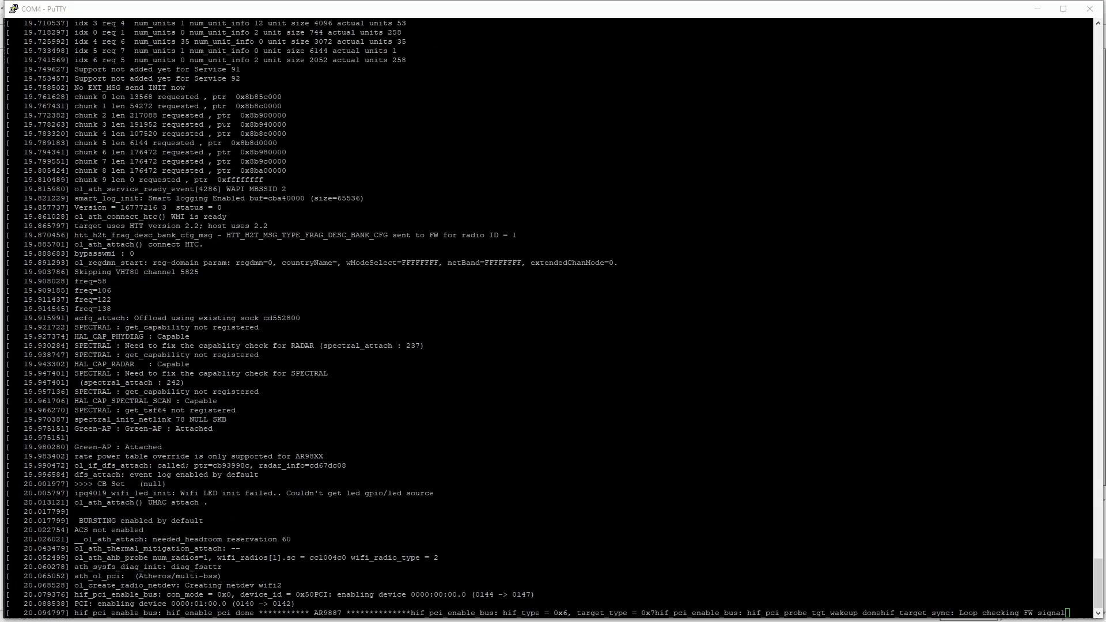
scroll(down, 3)
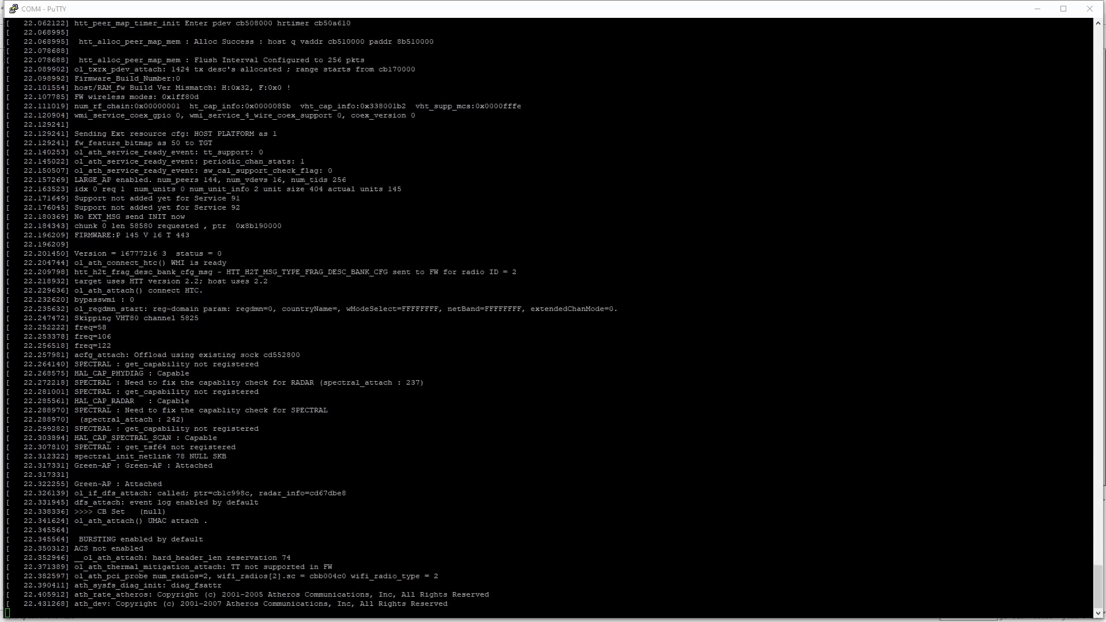
scroll(down, 3)
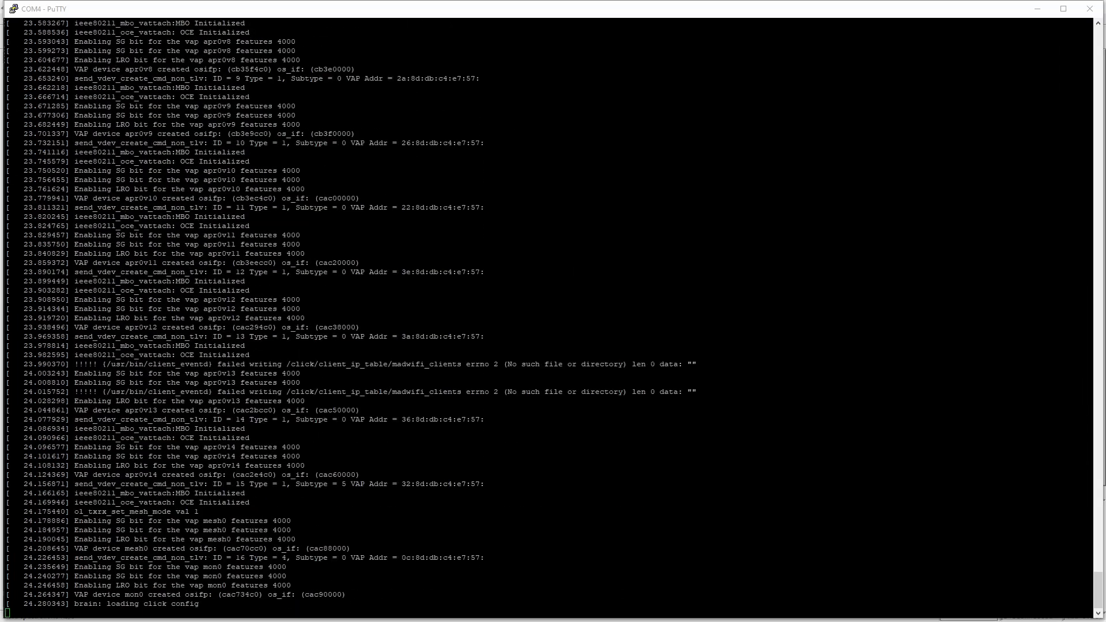
scroll(down, 3)
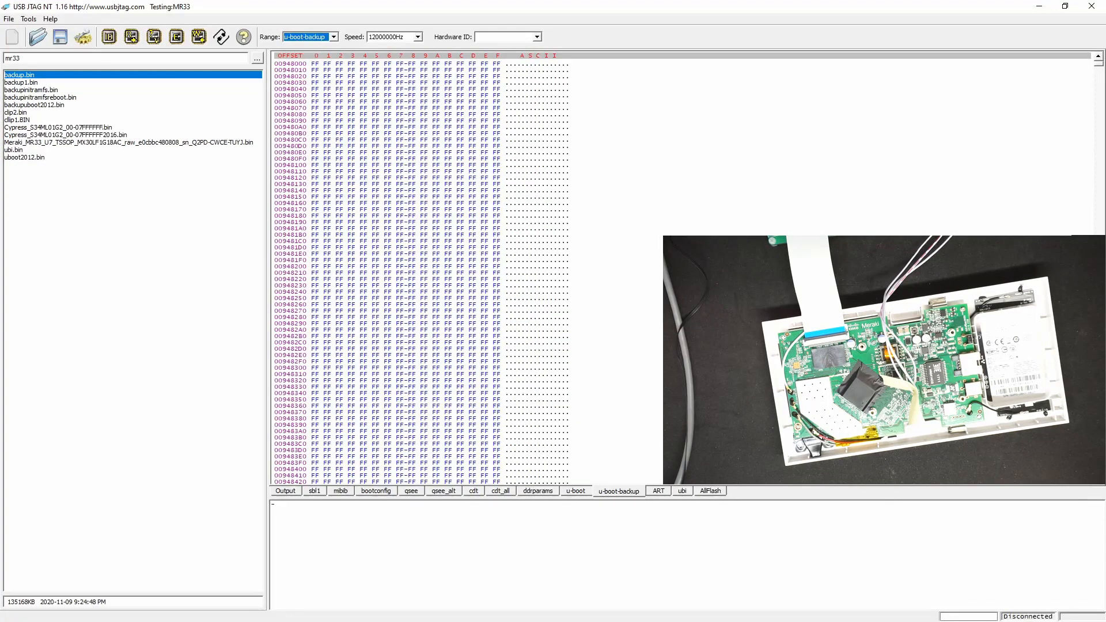
Step: Detect the MR33 flash chip (S34ML01G100TF100), then start loading an image file
click(710, 491)
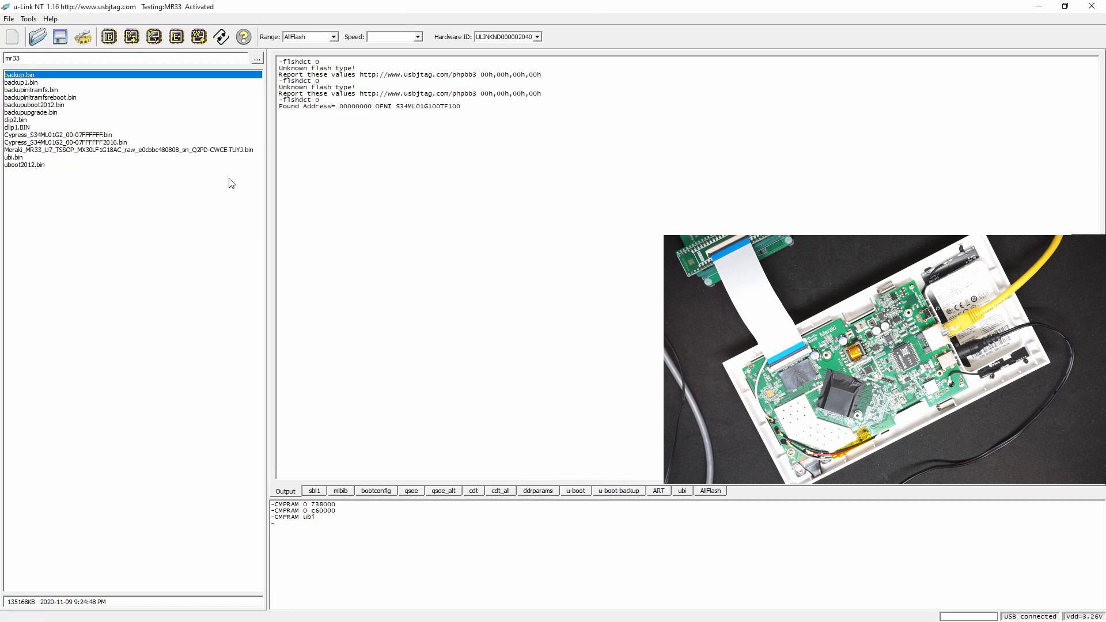
mouse_move(610, 615)
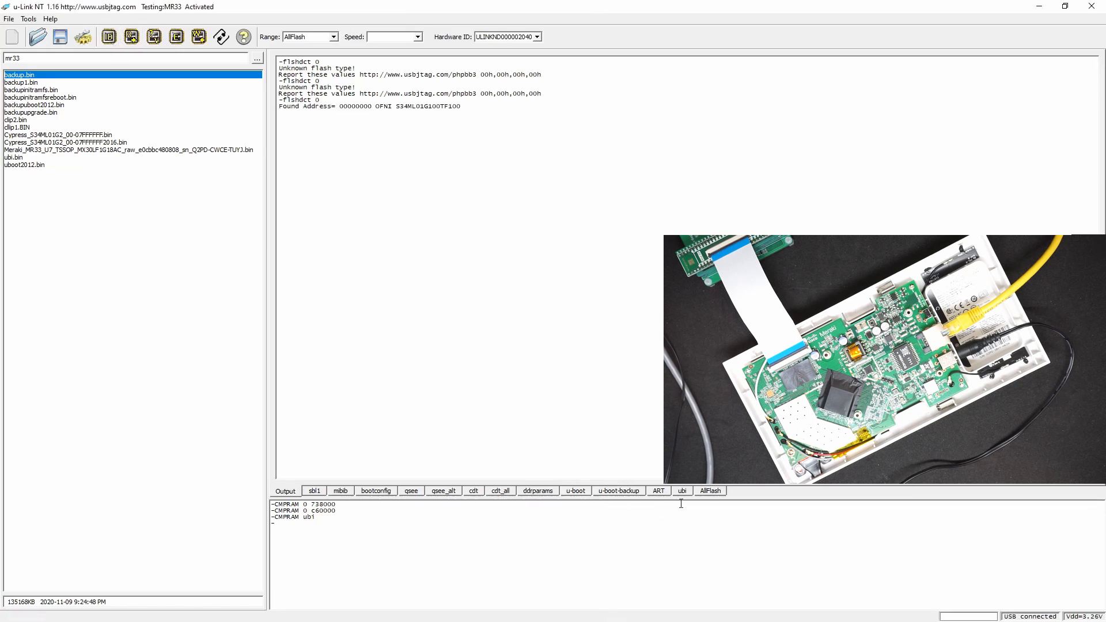
click(575, 490)
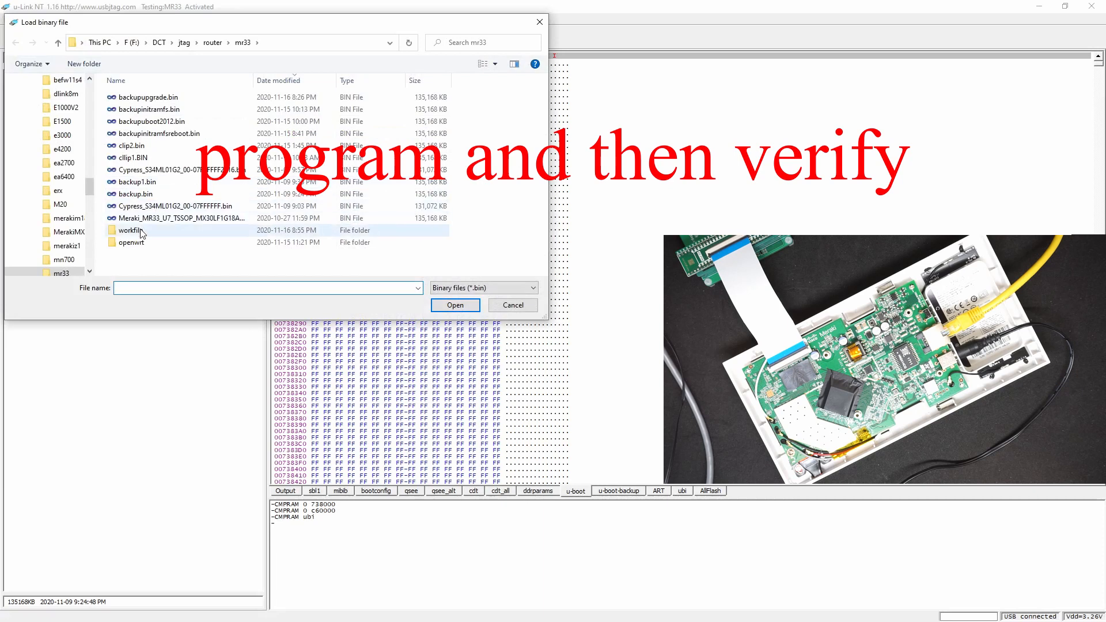
Step: Load ubimr33.bin from the workfile folder and check its ubi and u-boot partition data
double_click(131, 229)
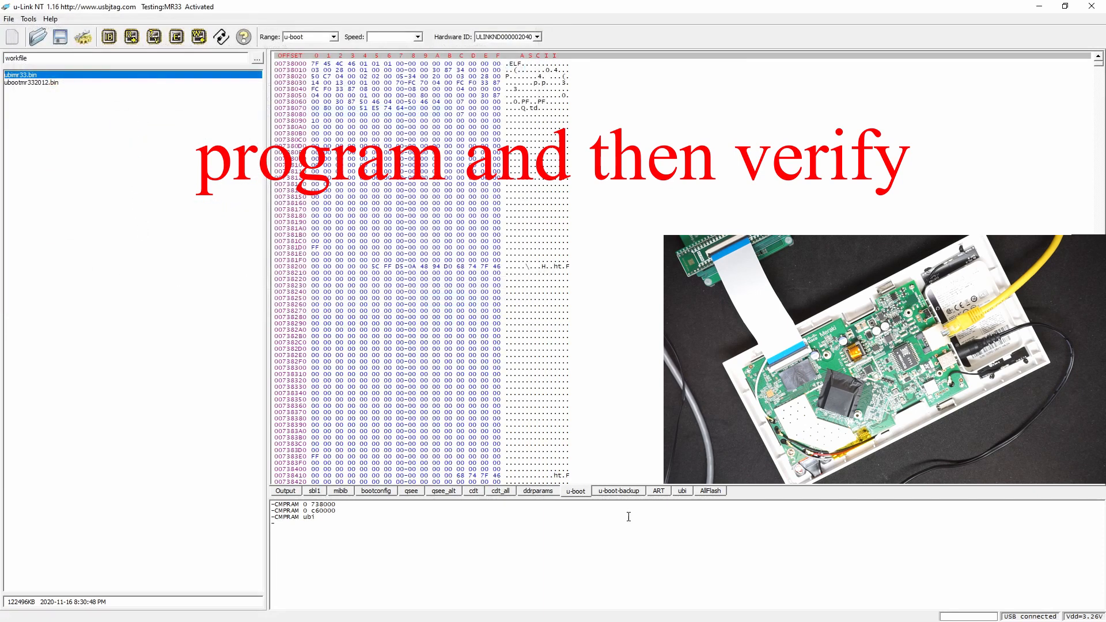
click(680, 490)
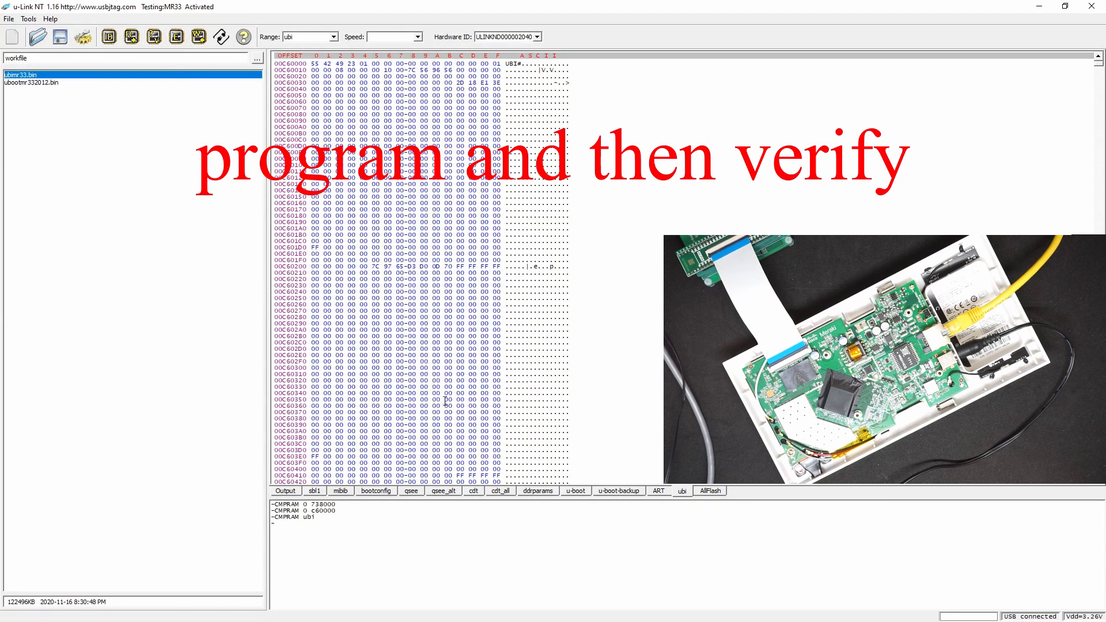
click(576, 491)
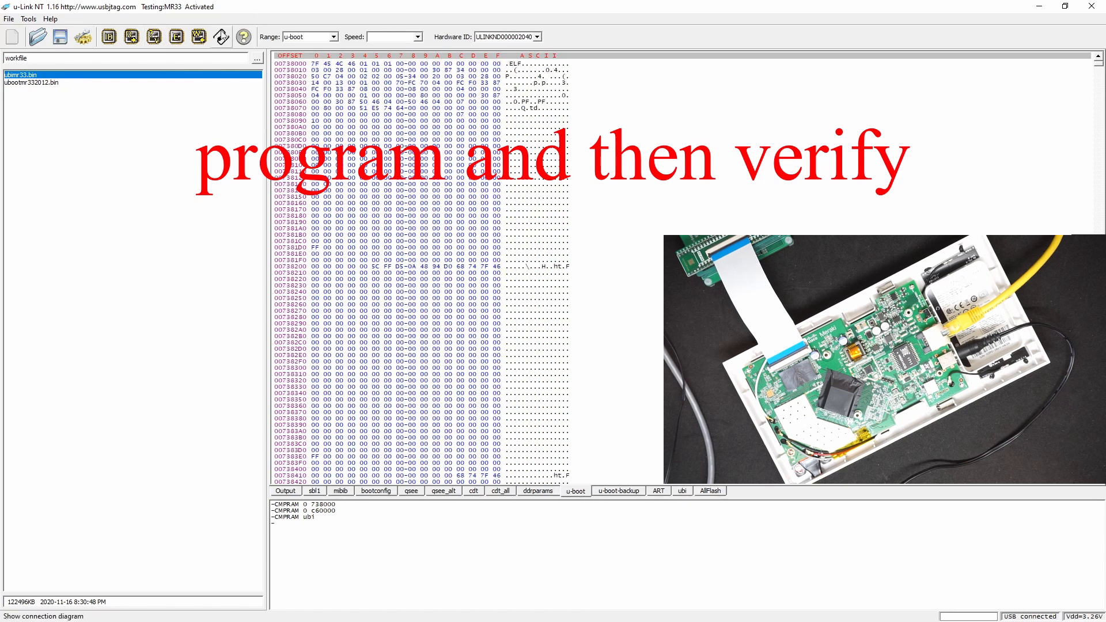
Step: Program the u-boot partition, then the ubi partition, confirming each with Yes
click(129, 35)
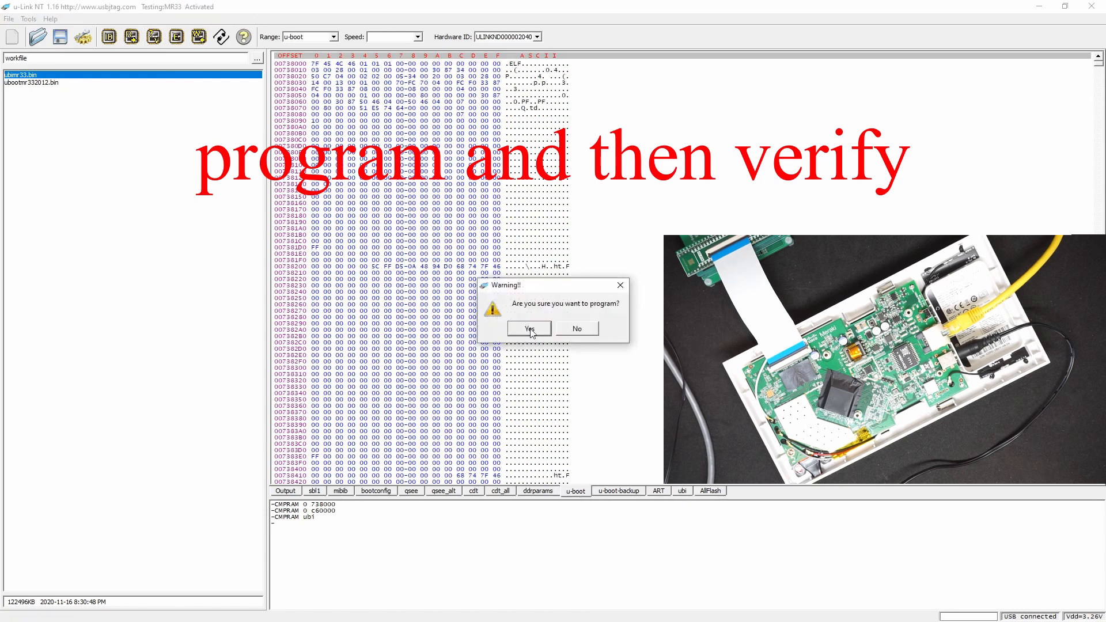
click(527, 329)
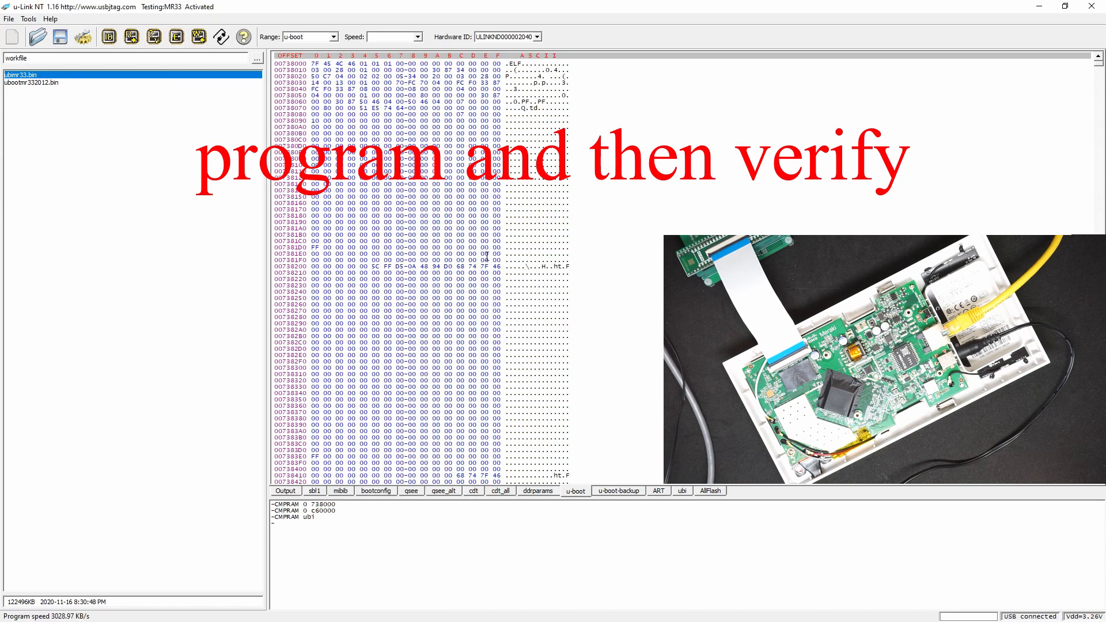
click(681, 491)
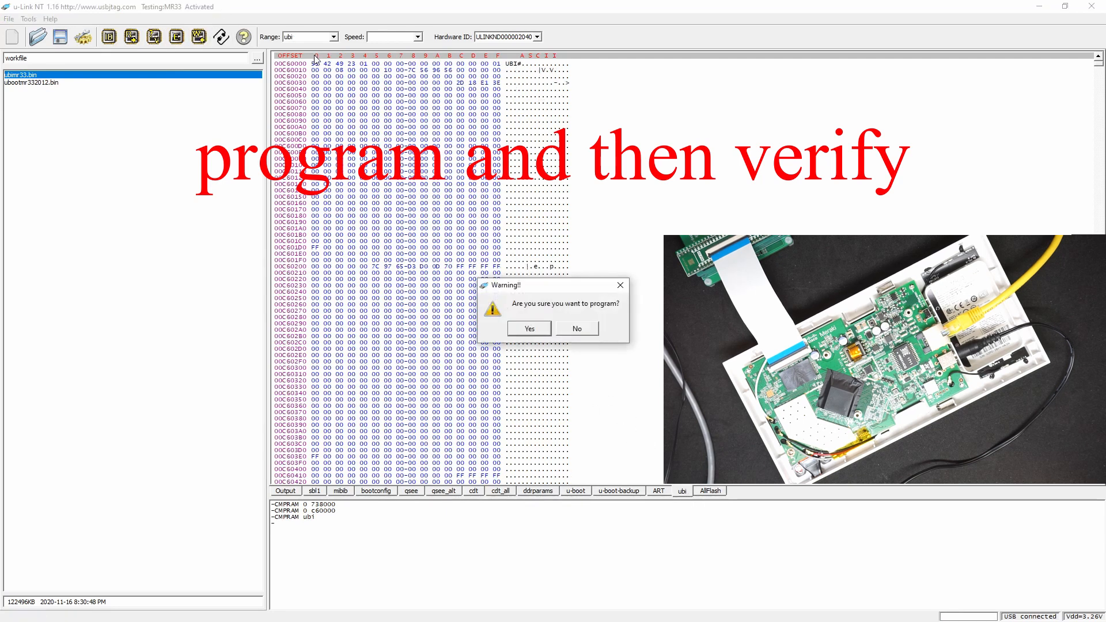
click(528, 328)
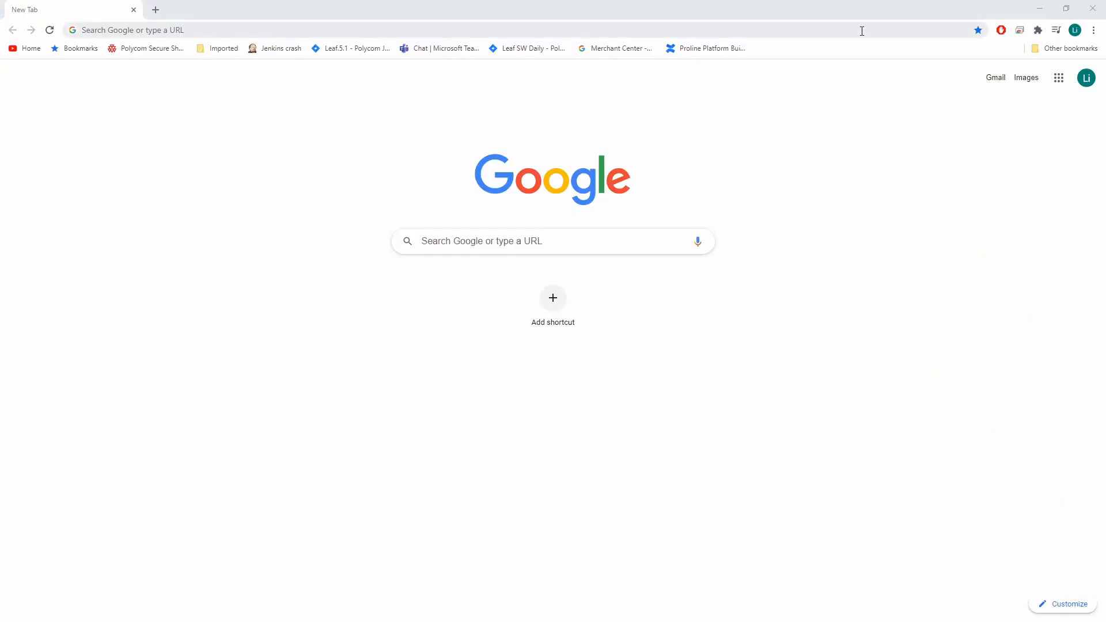
Step: Browse to 192.168.1.100 in Chrome and log in to the LuCI interface
click(282, 29)
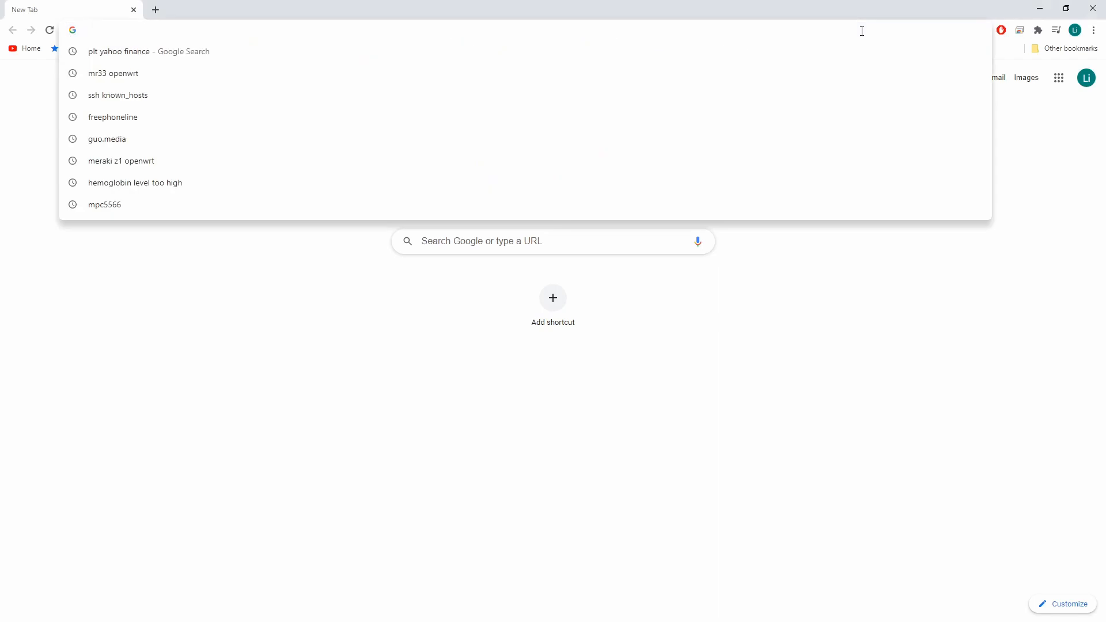
text(192.168.1.100)
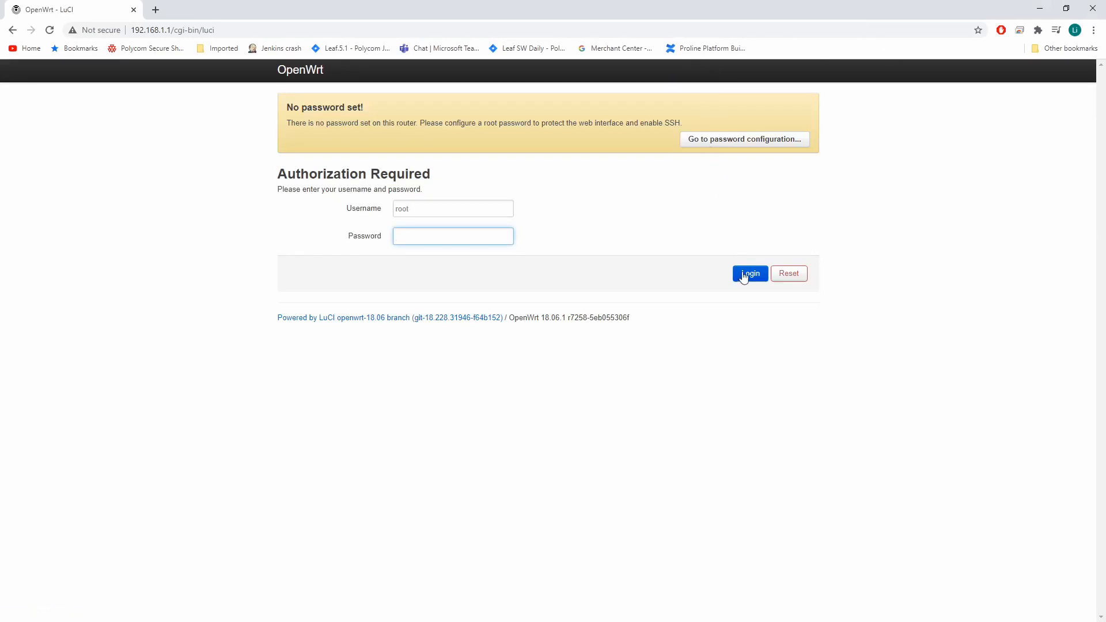
click(749, 274)
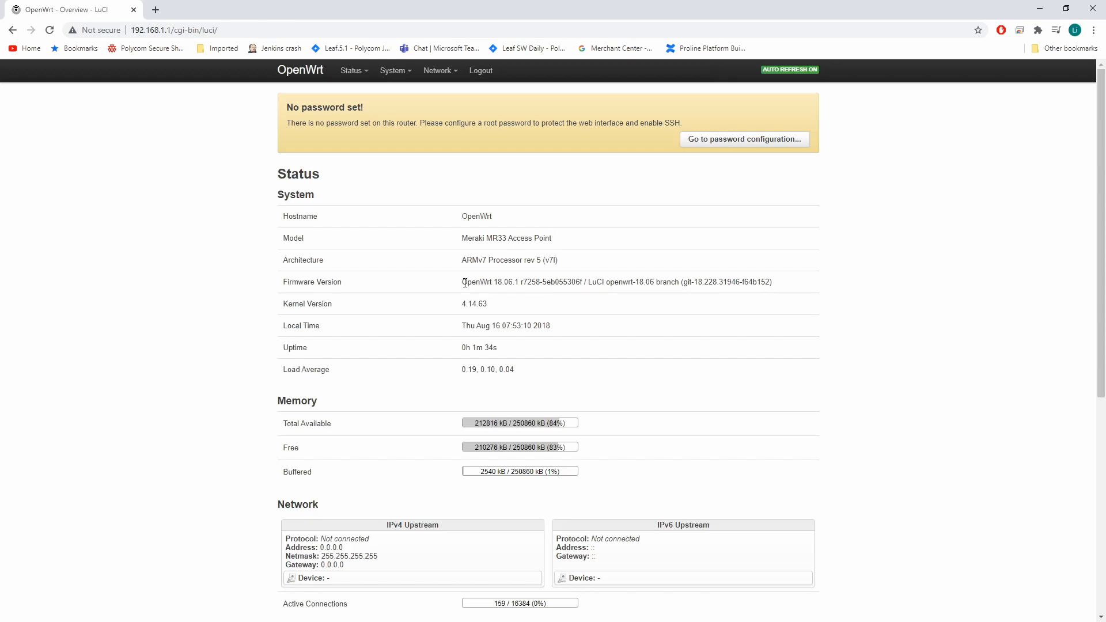
double_click(476, 282)
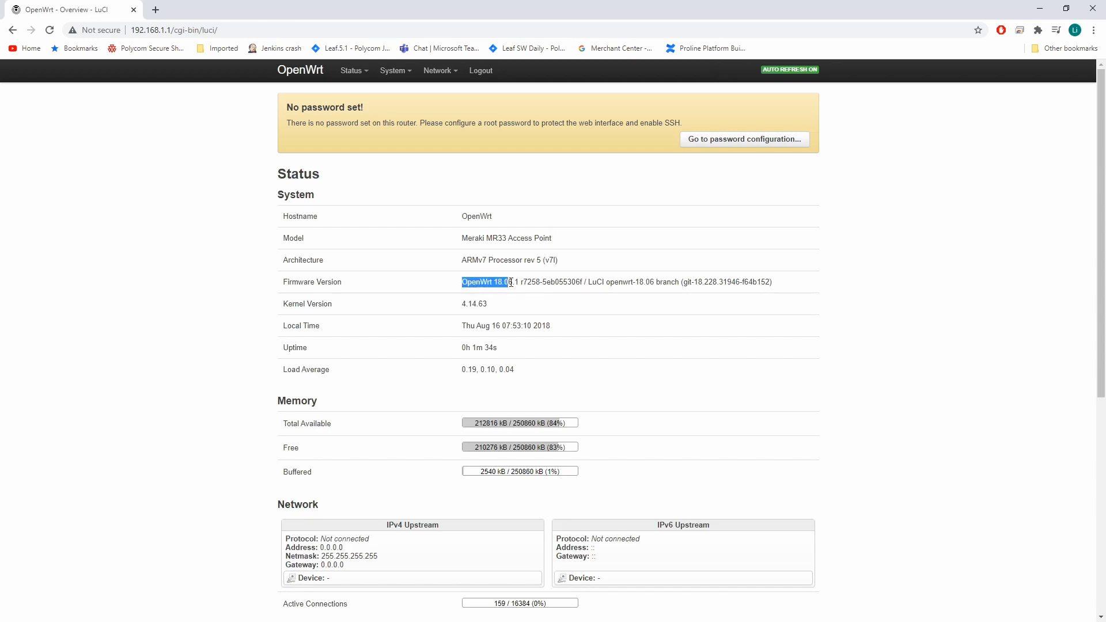
mouse_move(386, 160)
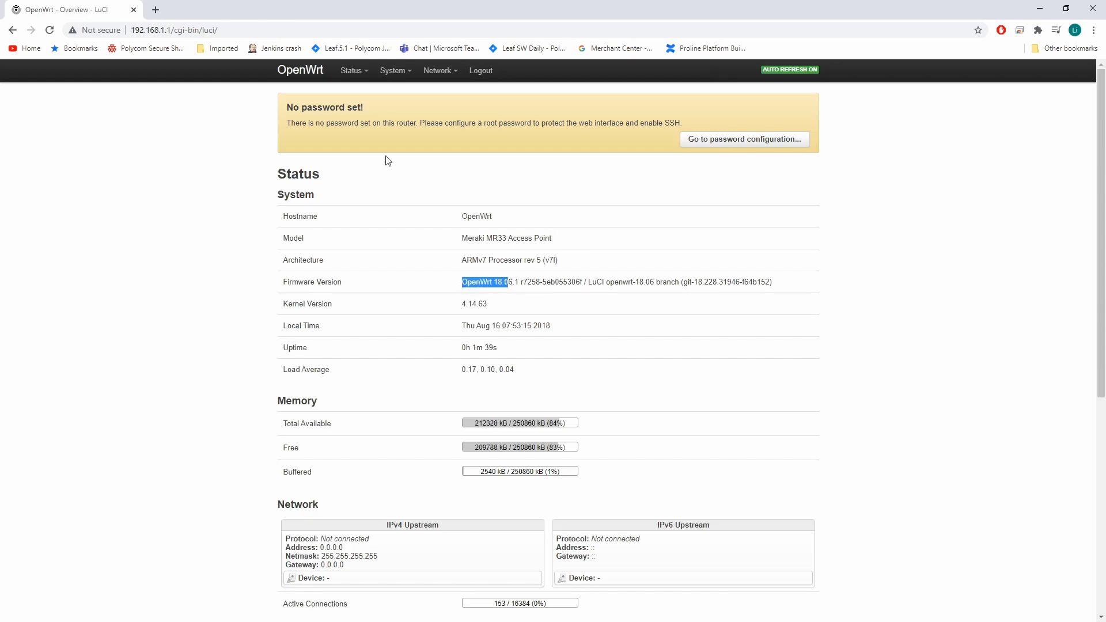
click(394, 70)
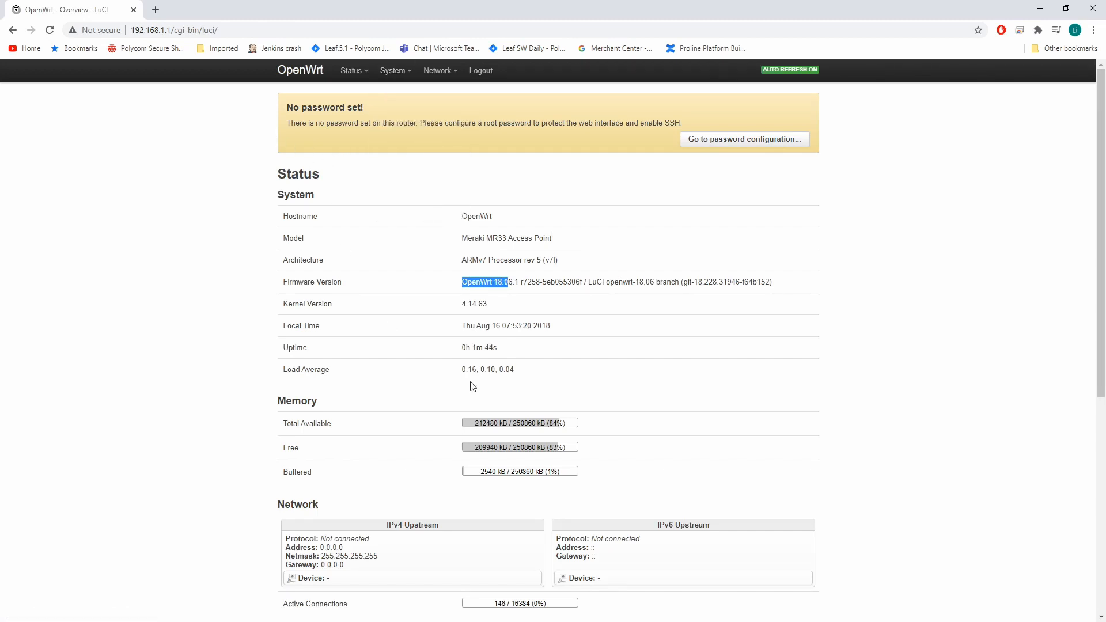
mouse_move(505, 433)
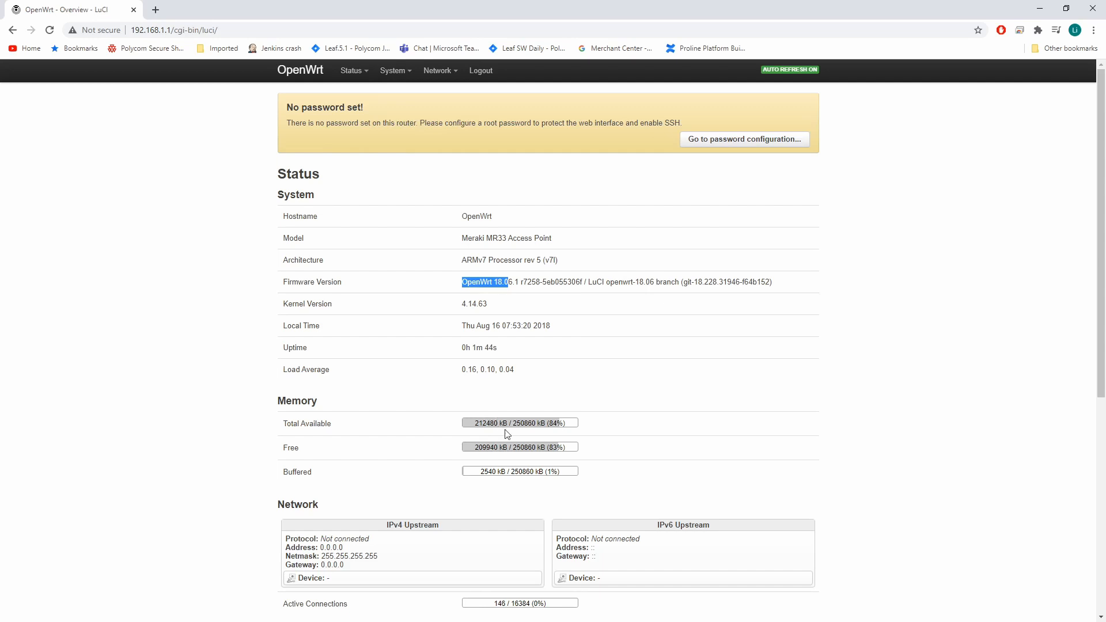
scroll(down, 3)
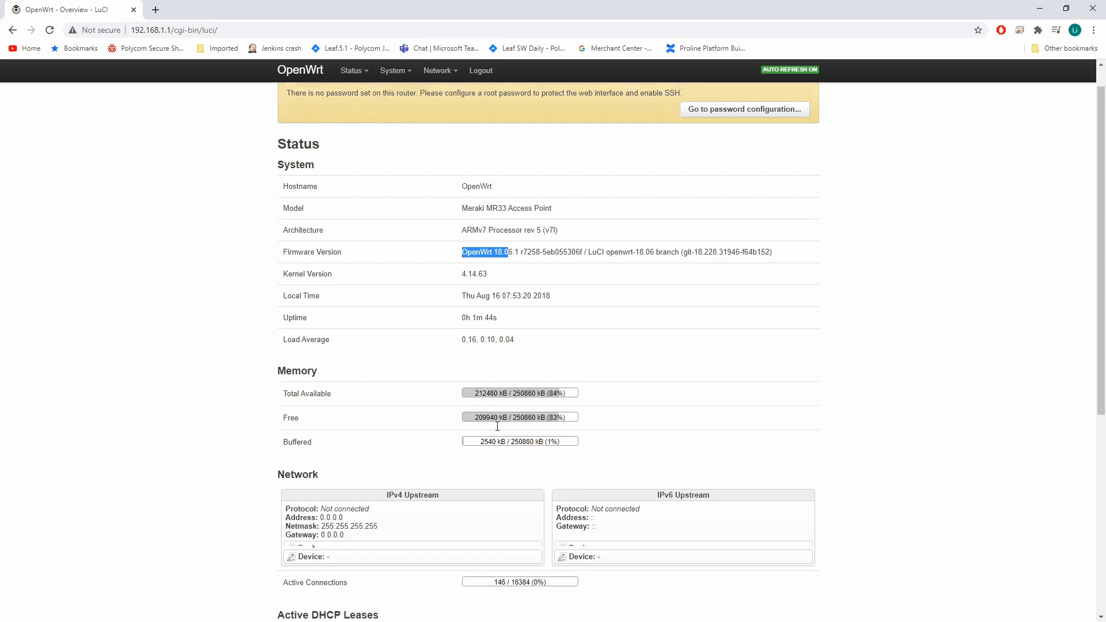
scroll(down, 3)
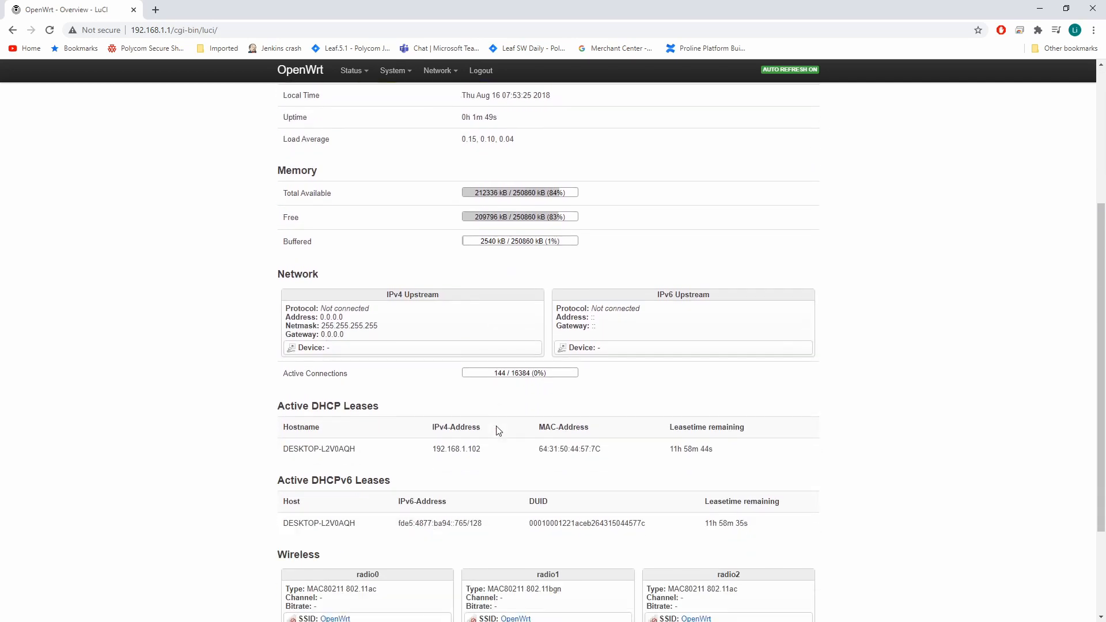
scroll(down, 3)
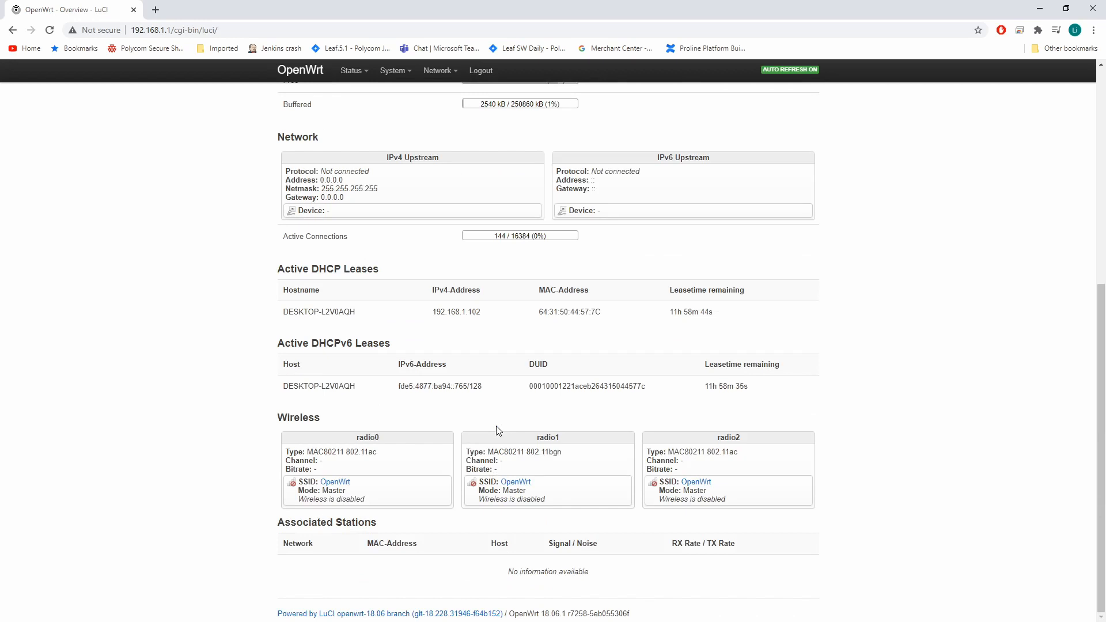